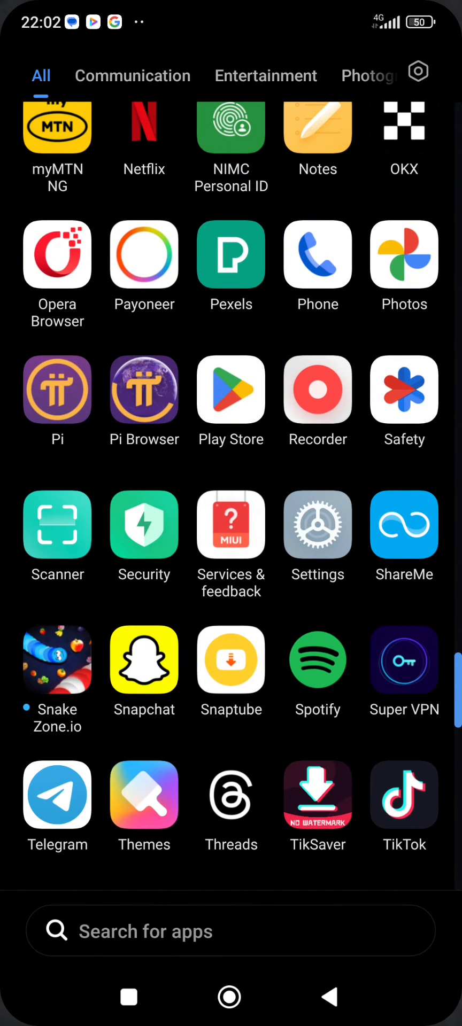
# Step: Go from Settings to Apps, then App lock, and begin turning it on
pyautogui.click(318, 524)
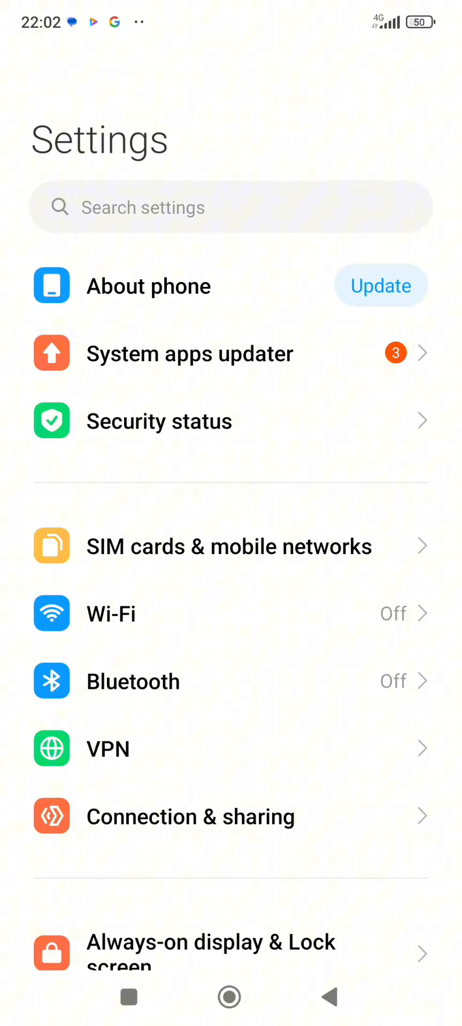
pyautogui.scroll(-3)
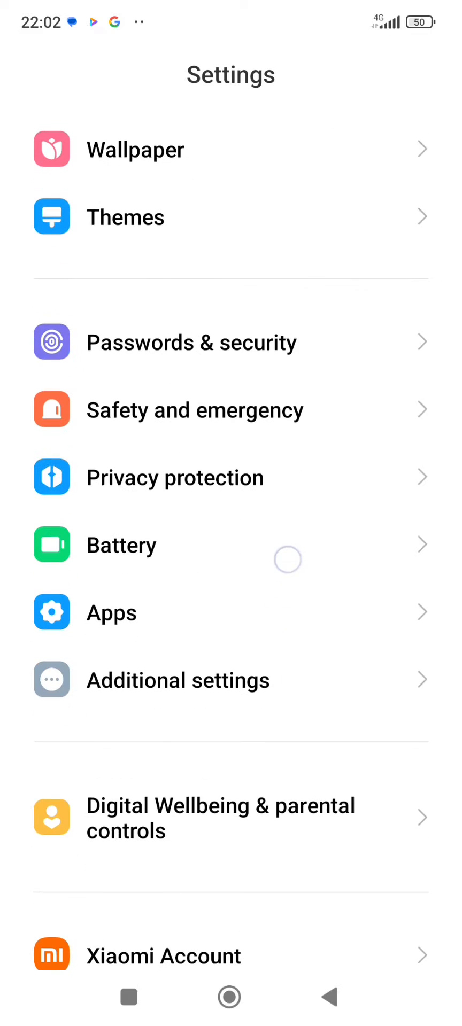
pyautogui.click(112, 612)
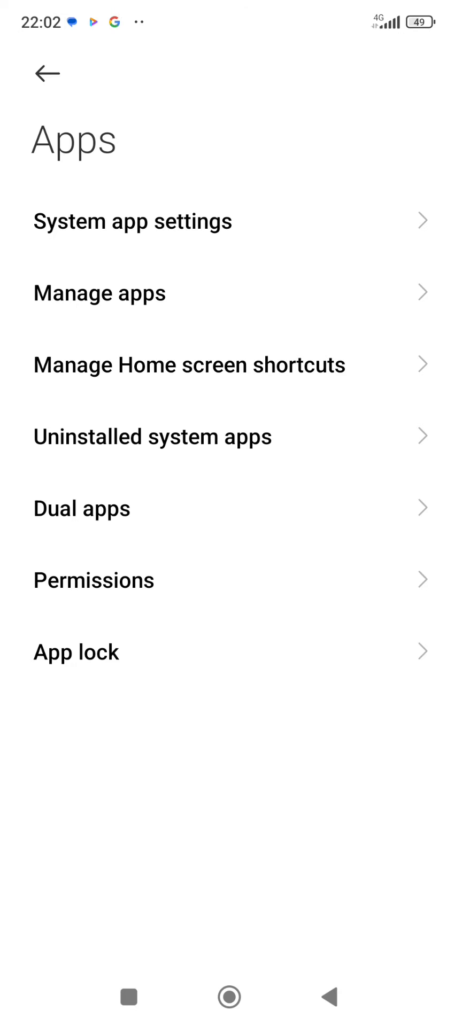
pyautogui.click(76, 652)
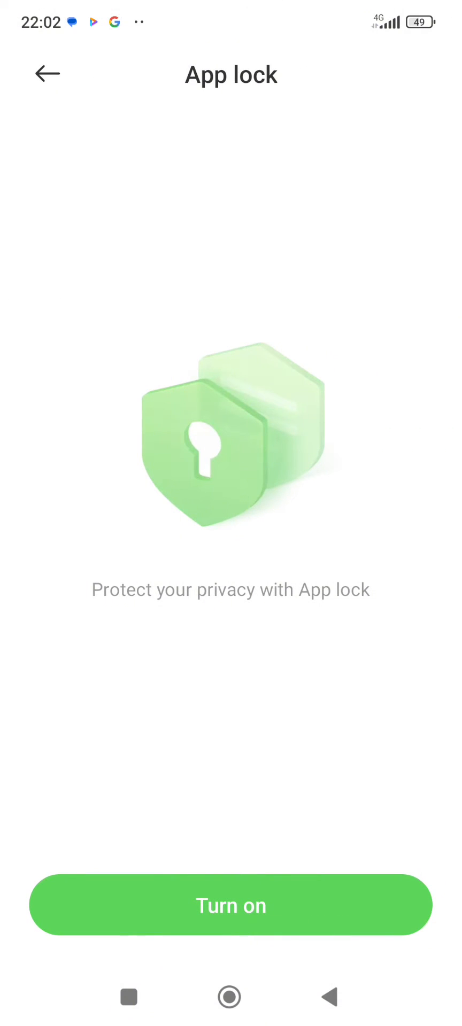
pyautogui.click(230, 905)
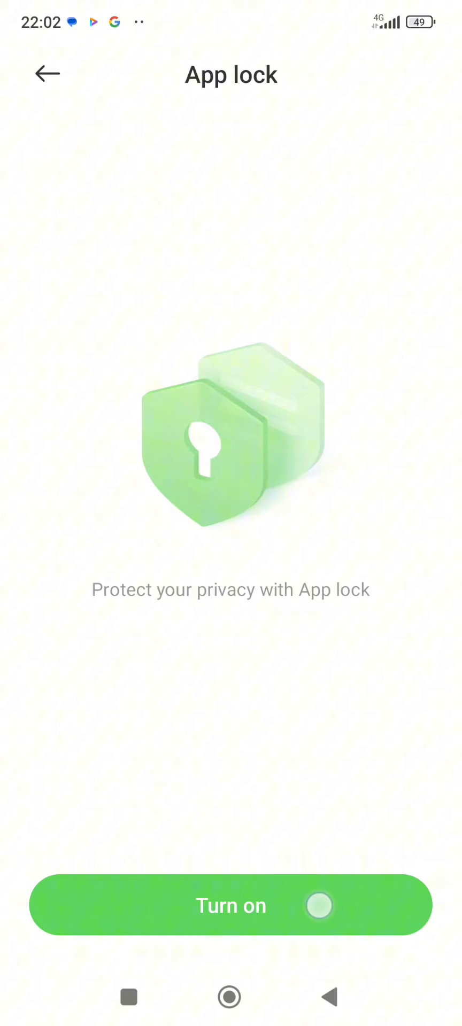
# Step: Continue App lock setup and confirm locking the chosen apps, including Facebook and Instagram
pyautogui.click(230, 904)
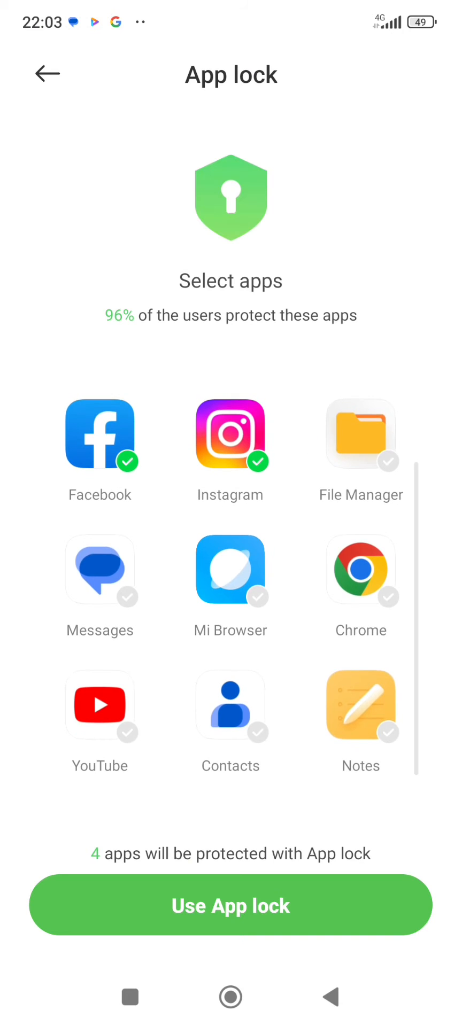
pyautogui.click(99, 704)
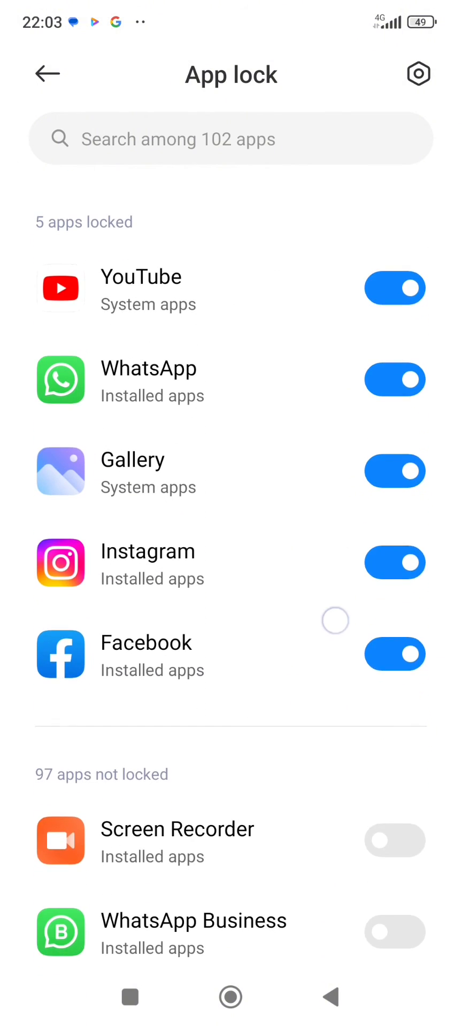
# Step: Scroll the App lock page to review YouTube, WhatsApp, Gallery, Instagram and Facebook locked
pyautogui.scroll(3)
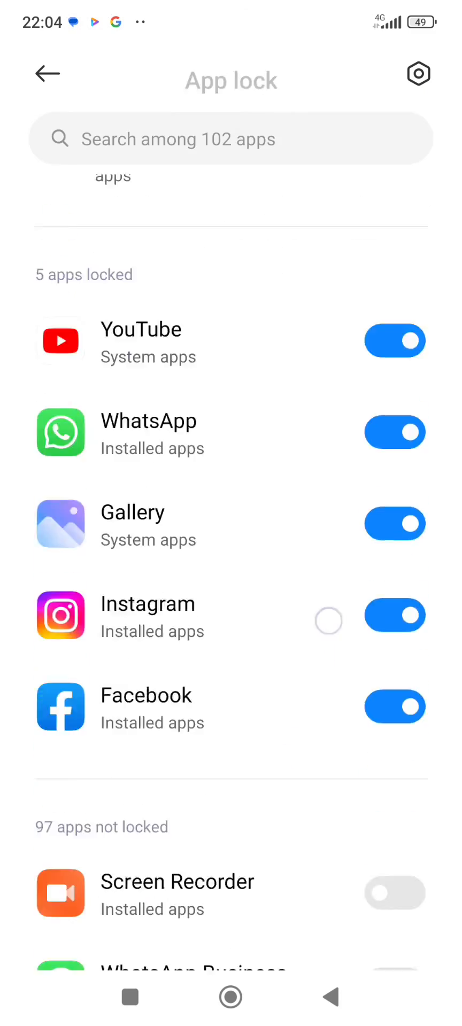
pyautogui.scroll(-3)
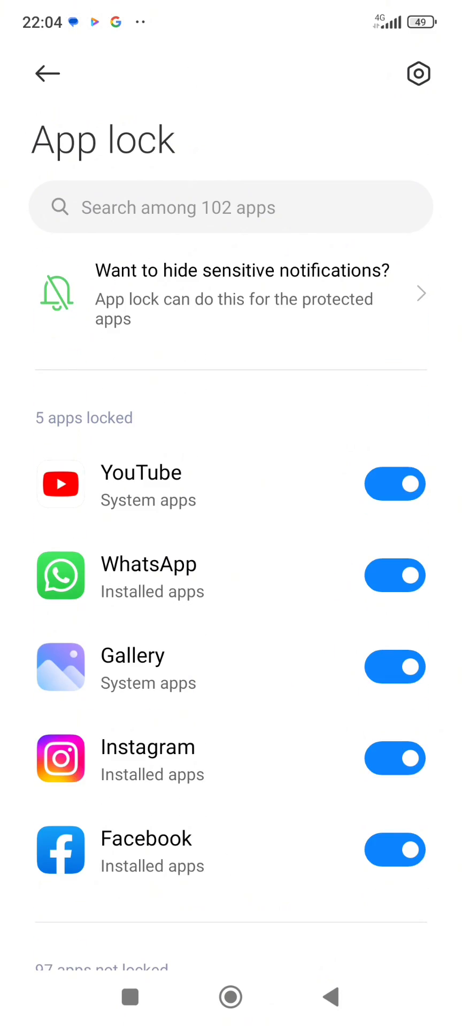